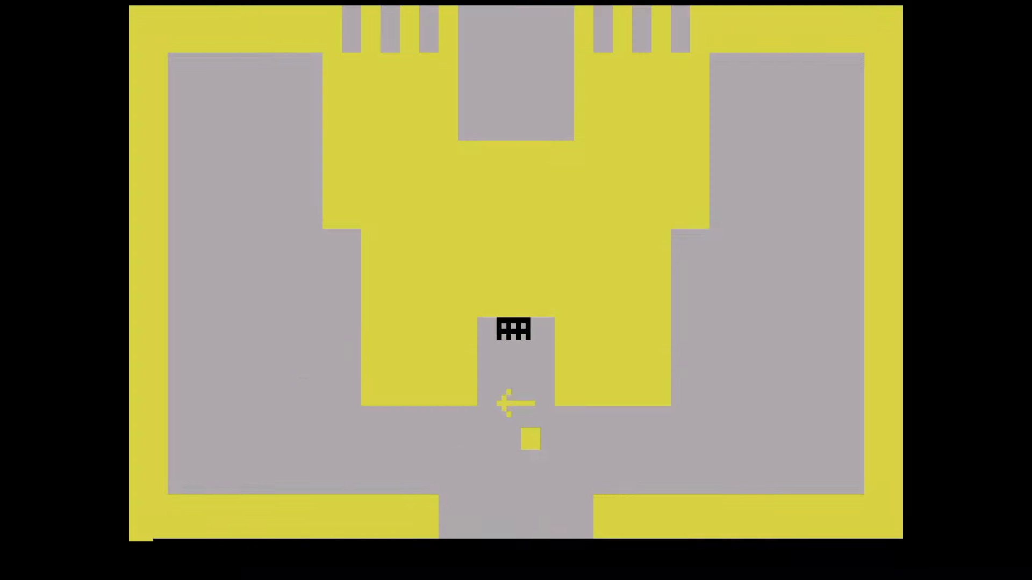
# Step: Walk left out of the gold castle carrying the sword into the blue labyrinth
pyautogui.press('Left')
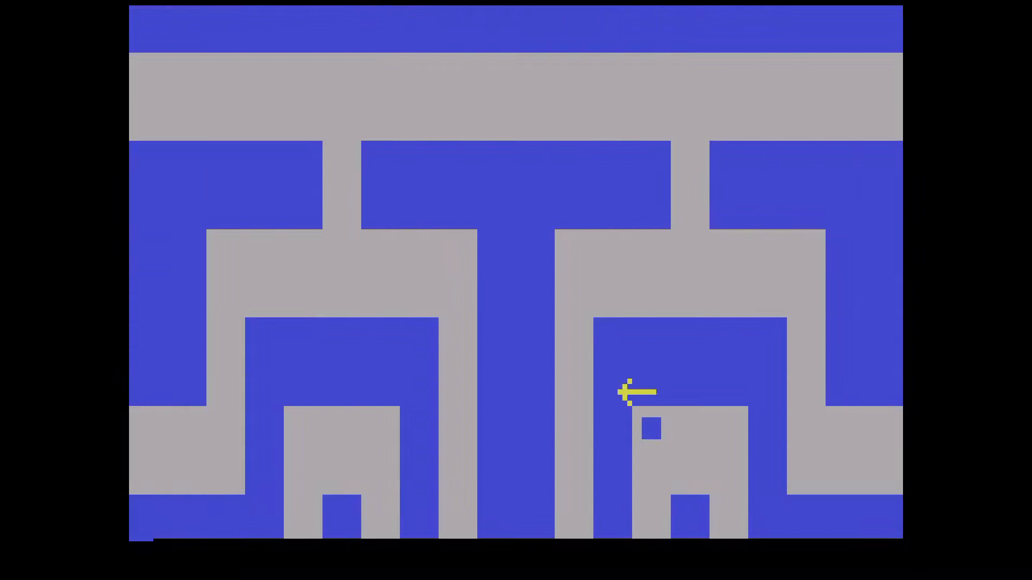
# Step: Move left through the labyrinth passages to reach and grab the black key
pyautogui.press('Left')
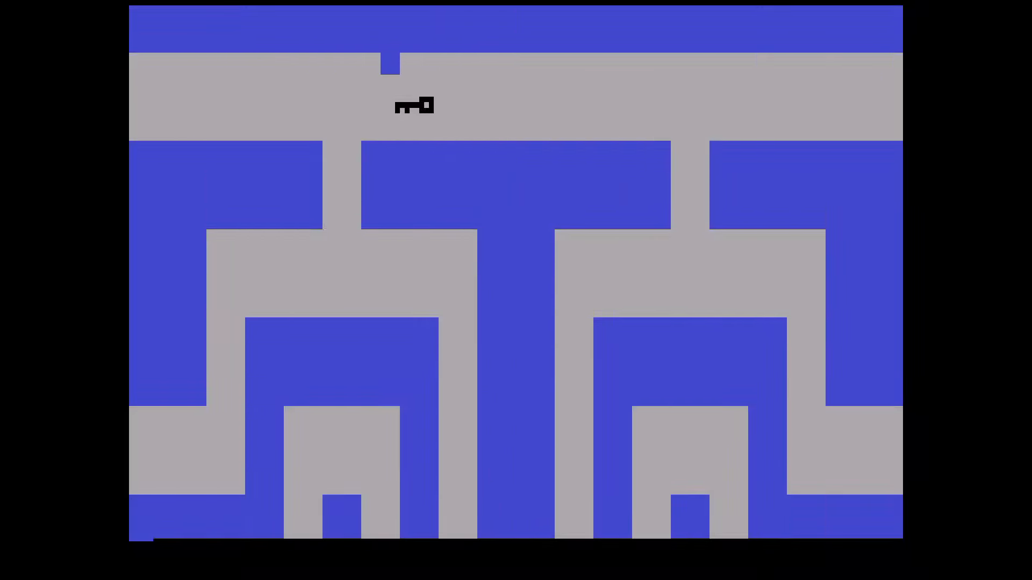
# Step: Carry the black key left, then down out of the labyrinth into the magnet's orange room
pyautogui.press('Left')
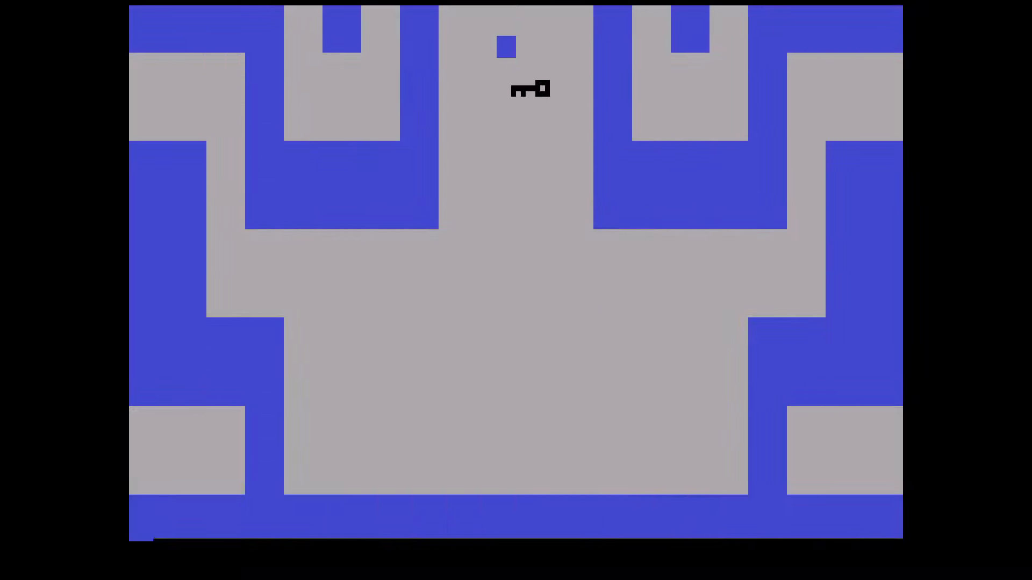
pyautogui.press('Down')
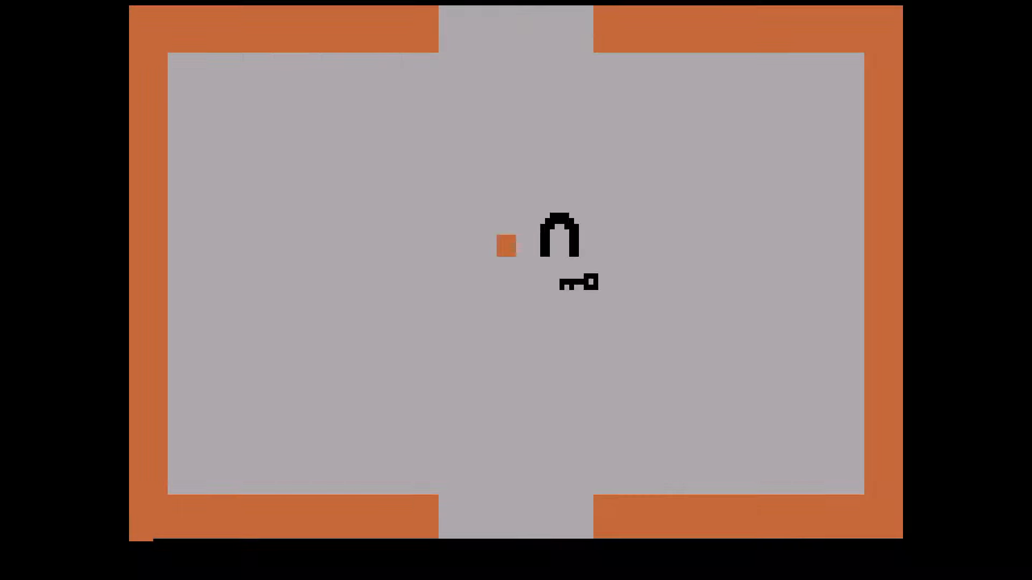
# Step: Move up in the orange room, leaving the black key on the magnet
pyautogui.press('Up')
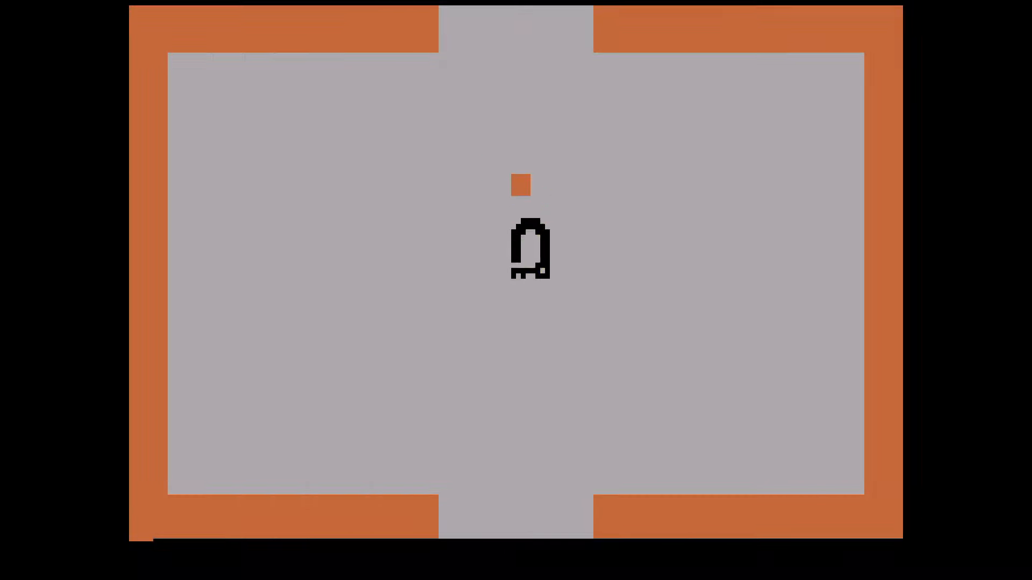
# Step: Walk down out of the orange room to the black castle's gateway
pyautogui.press('Down')
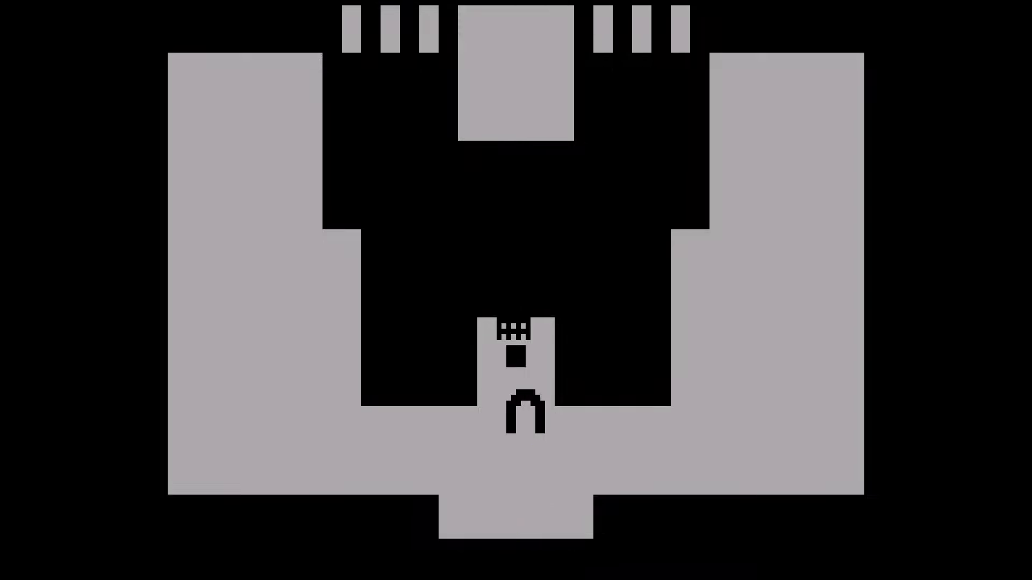
# Step: Head down into the blue labyrinth until the chalice comes into view
pyautogui.press('Down')
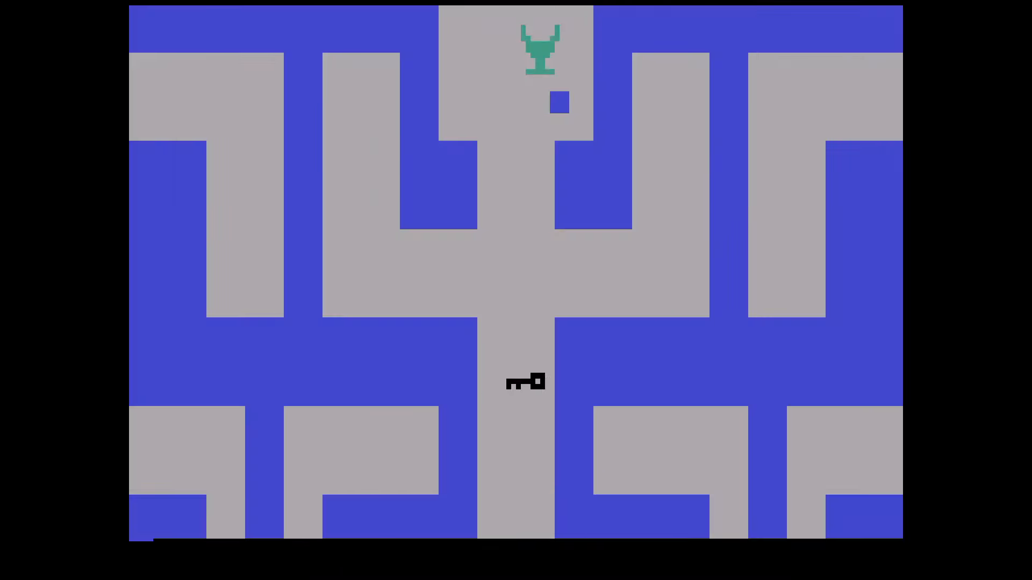
pyautogui.scroll(-3)
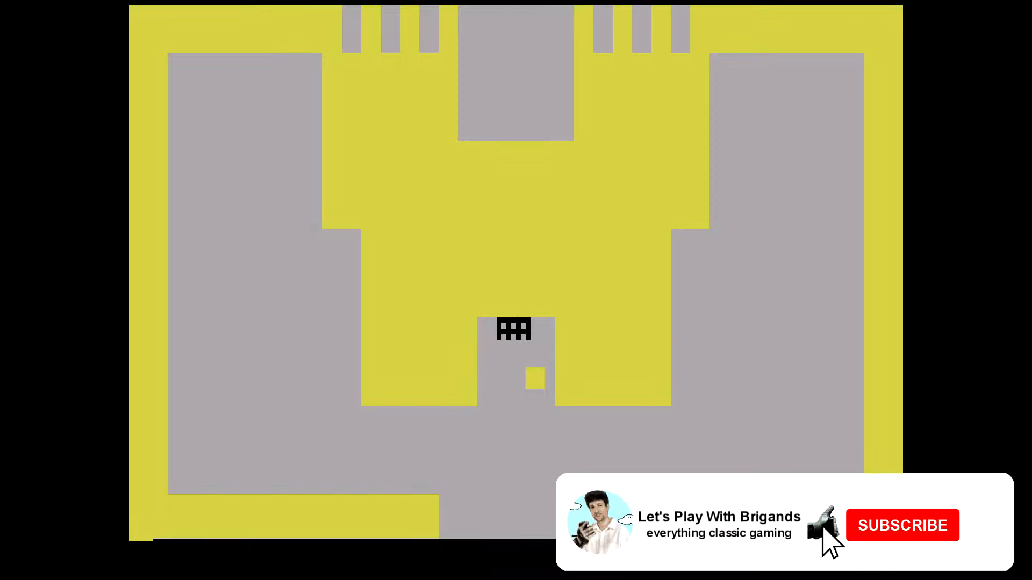
# Step: Click in the emulator window while standing in the gold castle gateway
pyautogui.click(902, 525)
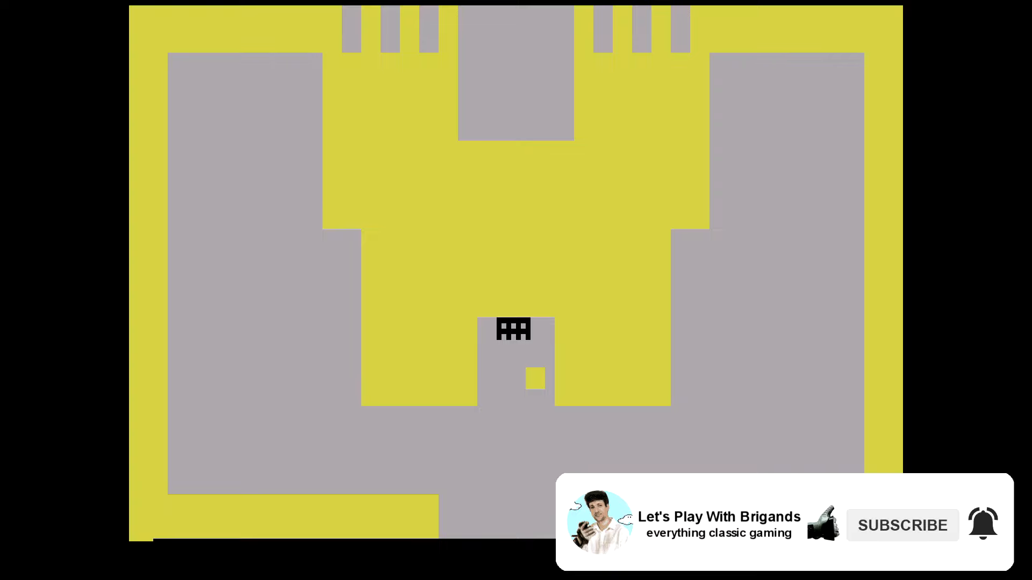